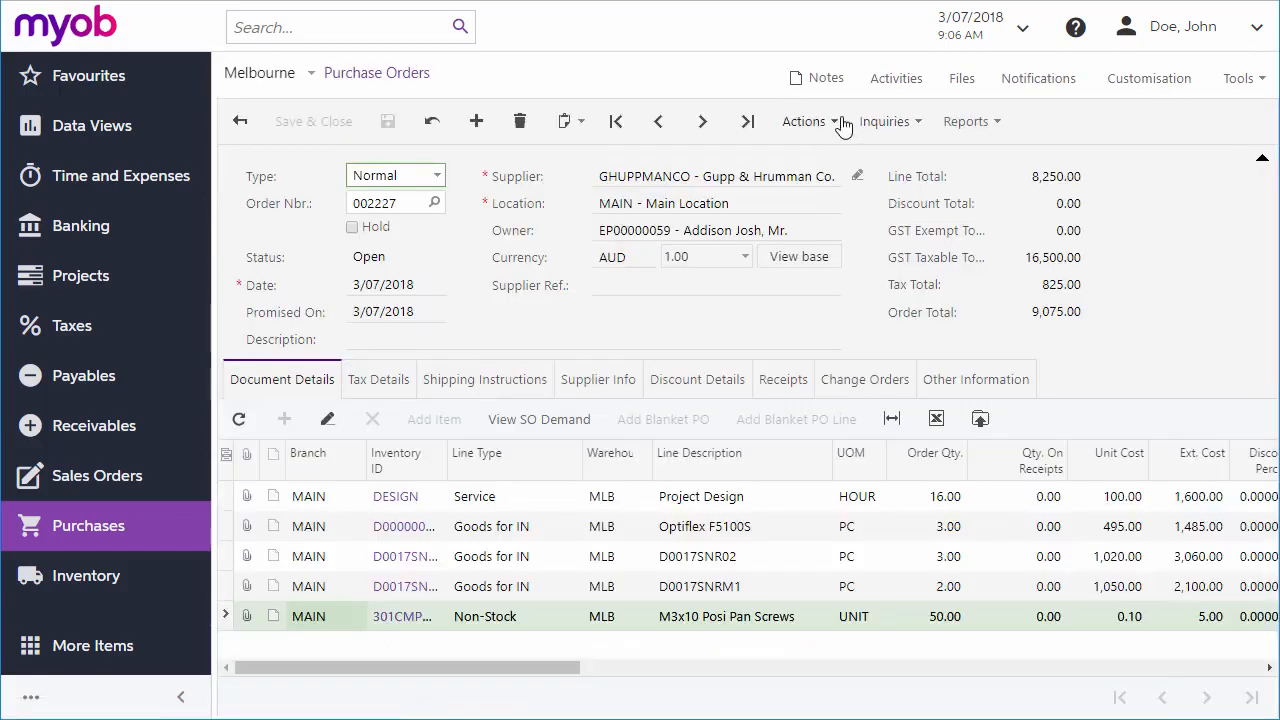
Step: Review the Actions menu on purchase order 002227, then go to the Purchase Receipts list
left_click(804, 122)
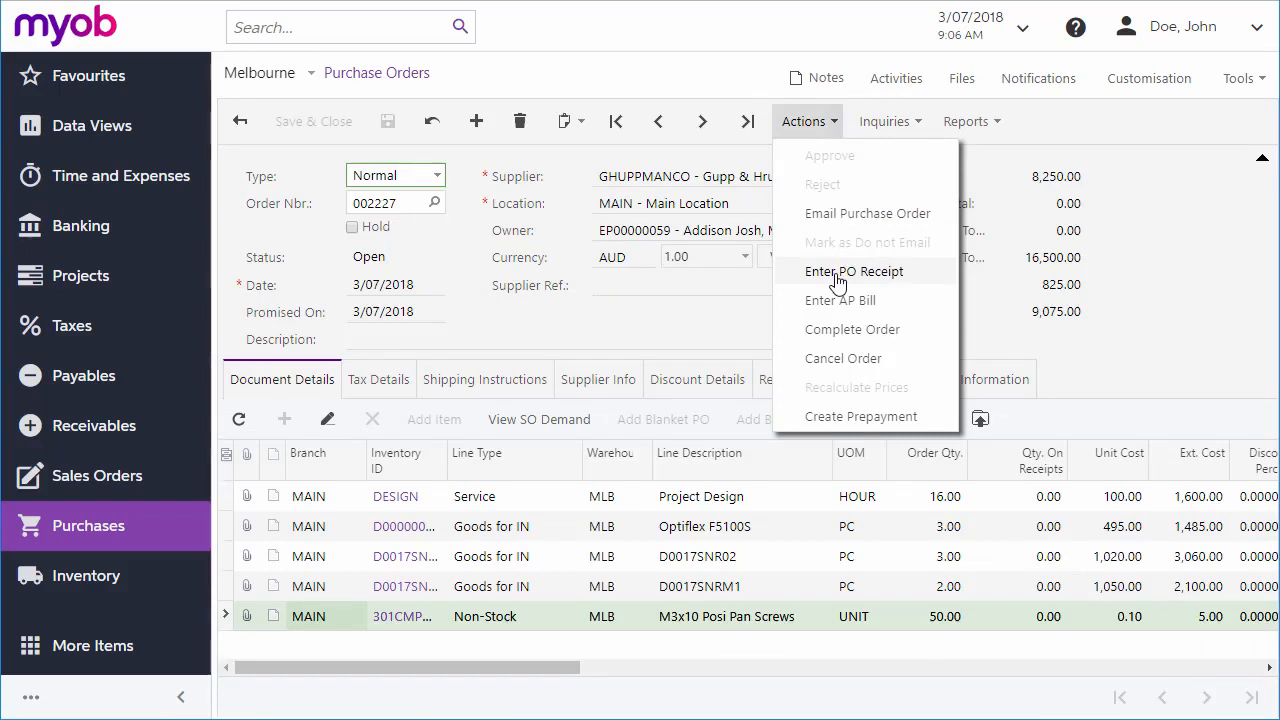
mouse_move(516, 526)
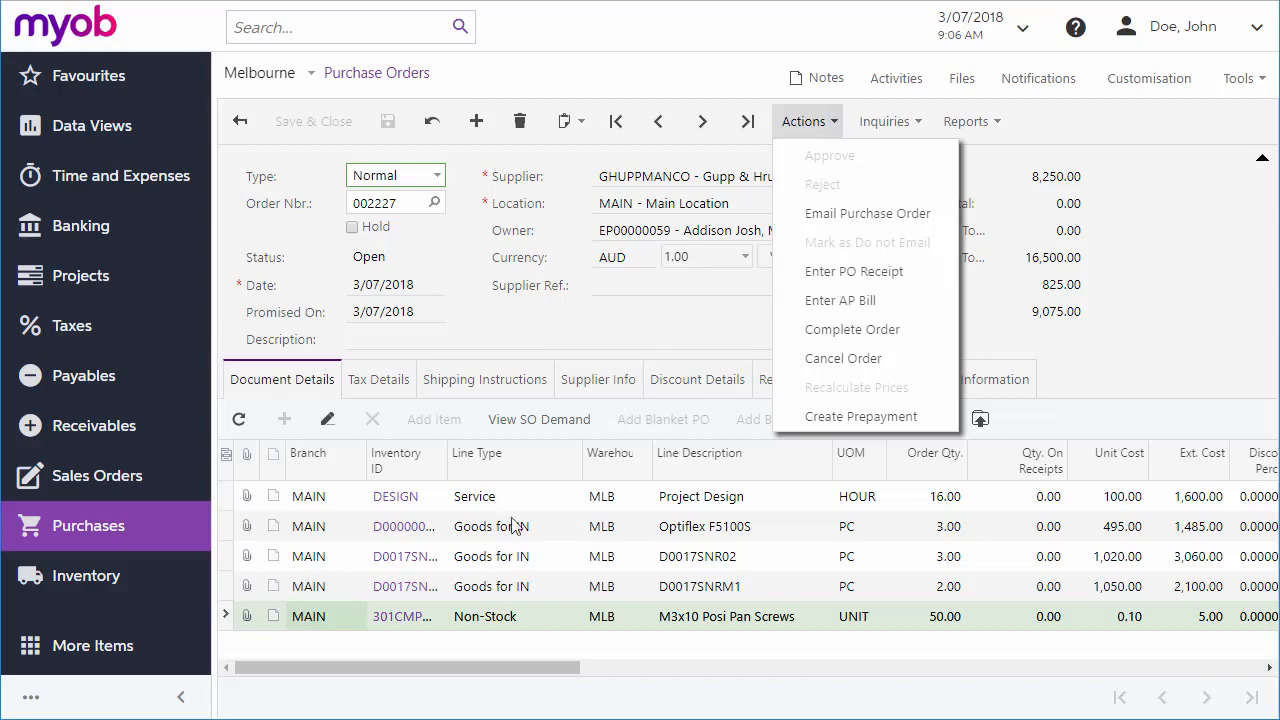
mouse_move(536, 500)
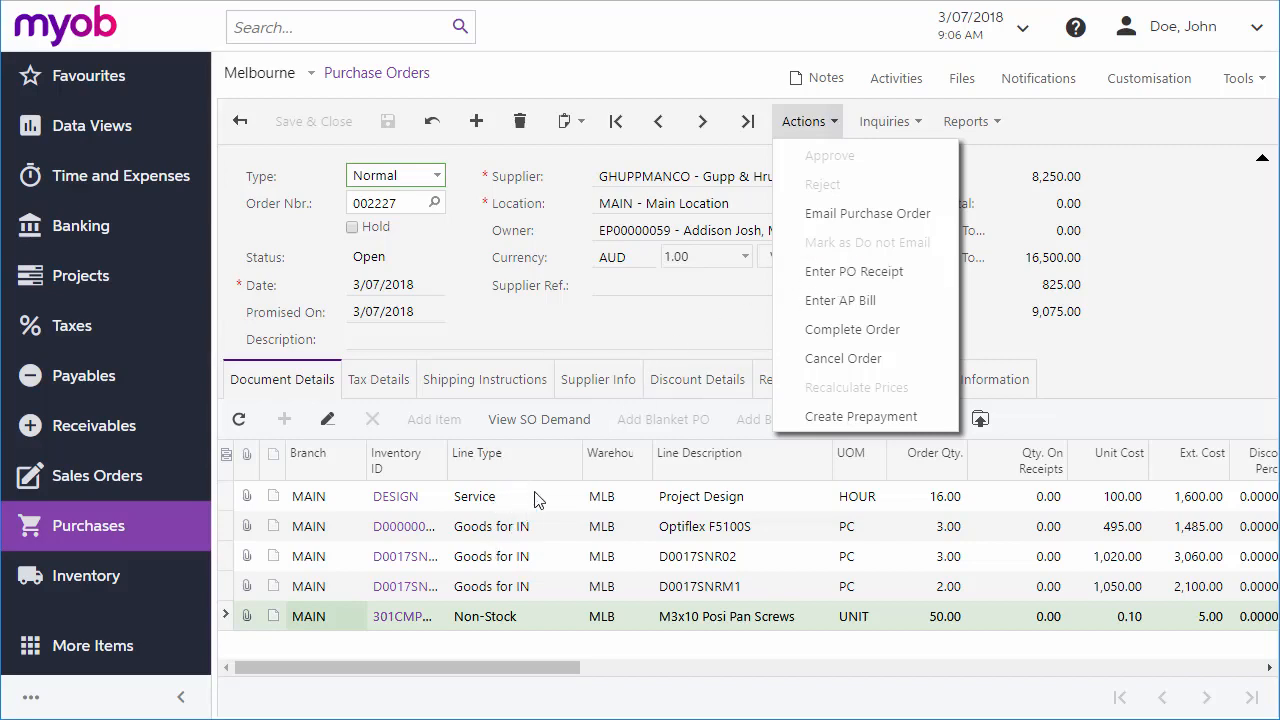
mouse_move(532, 590)
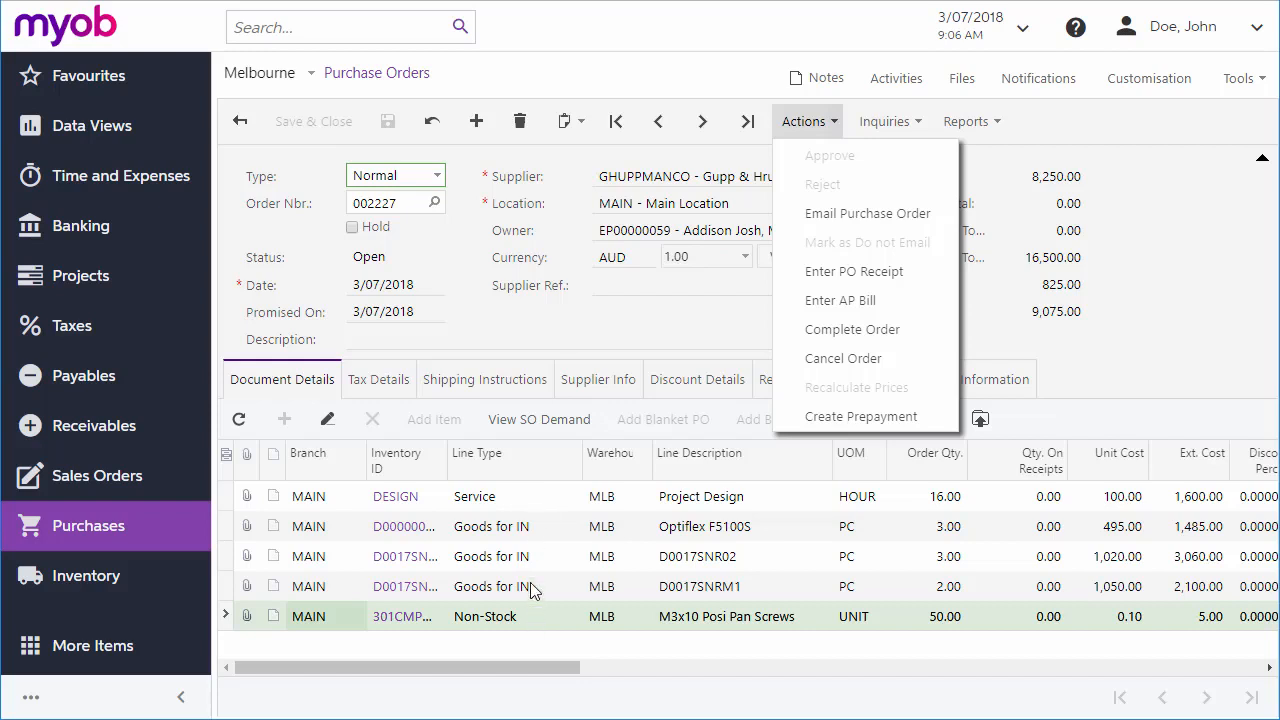
mouse_move(520, 496)
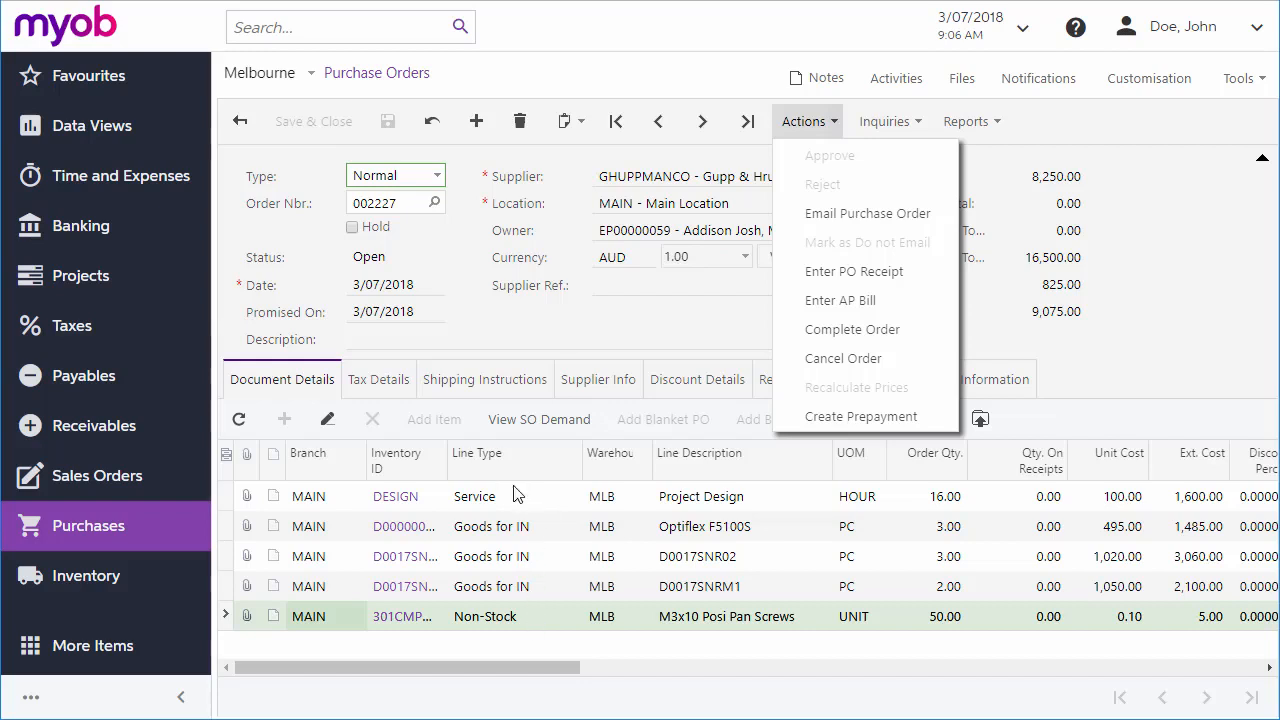
left_click(808, 122)
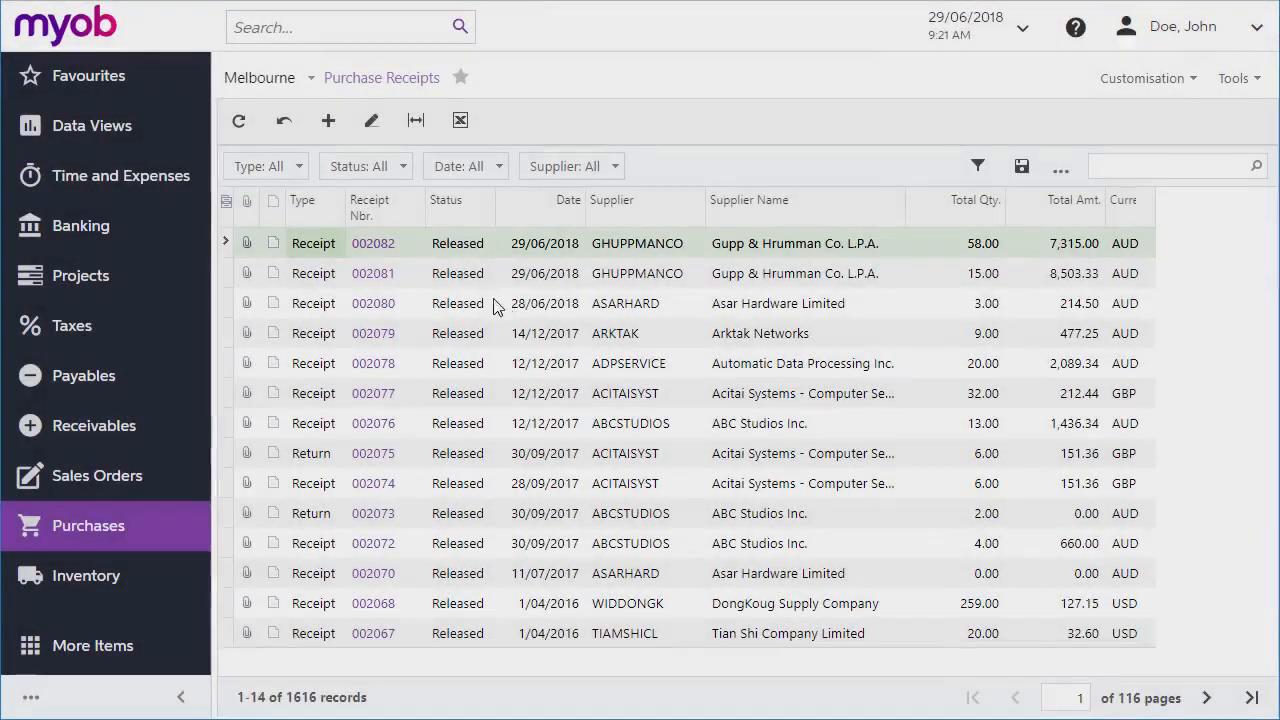
Step: Start a new purchase receipt for supplier GHUPPMANCO at Main location with supplier ref 56789
left_click(328, 120)
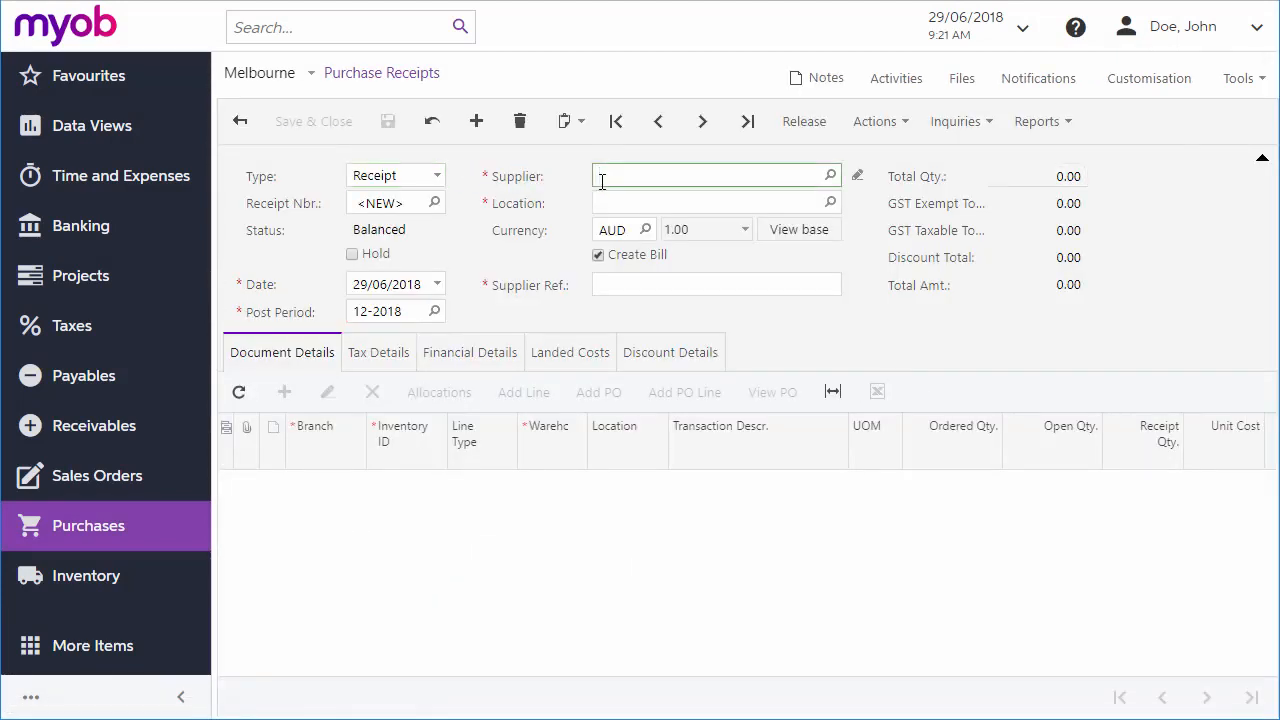
type("GHUPPMANCO")
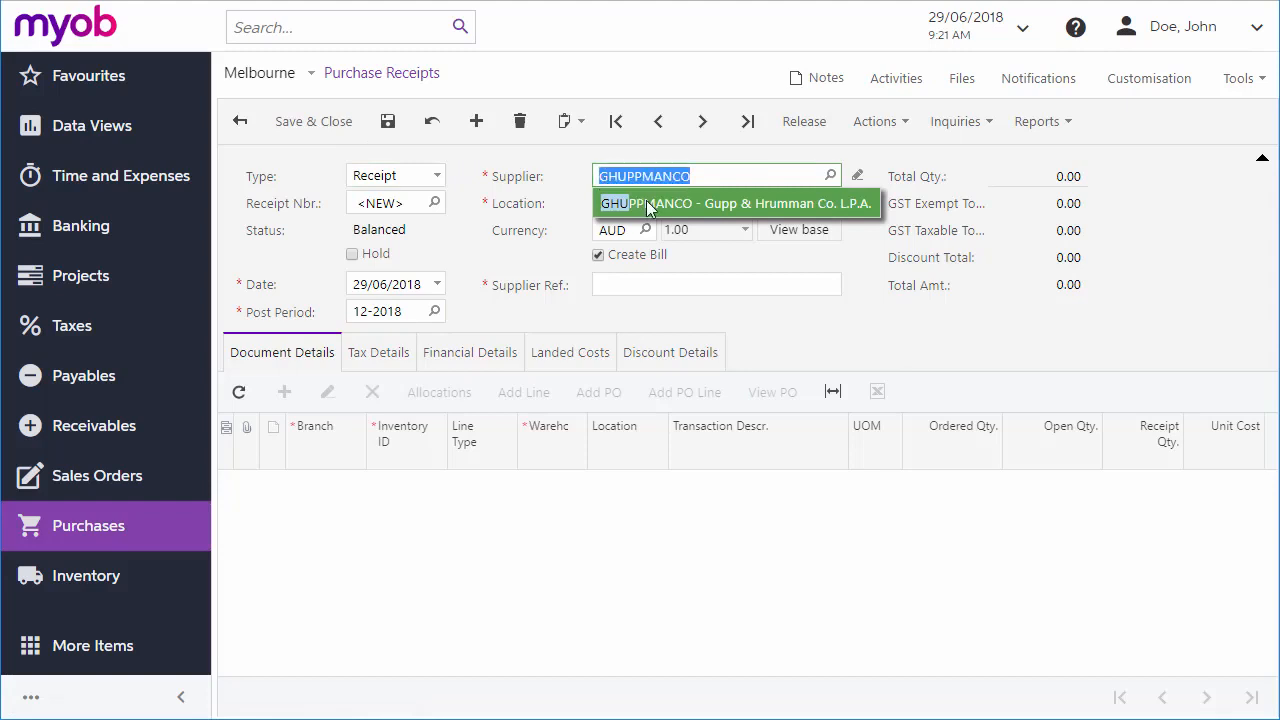
left_click(736, 204)
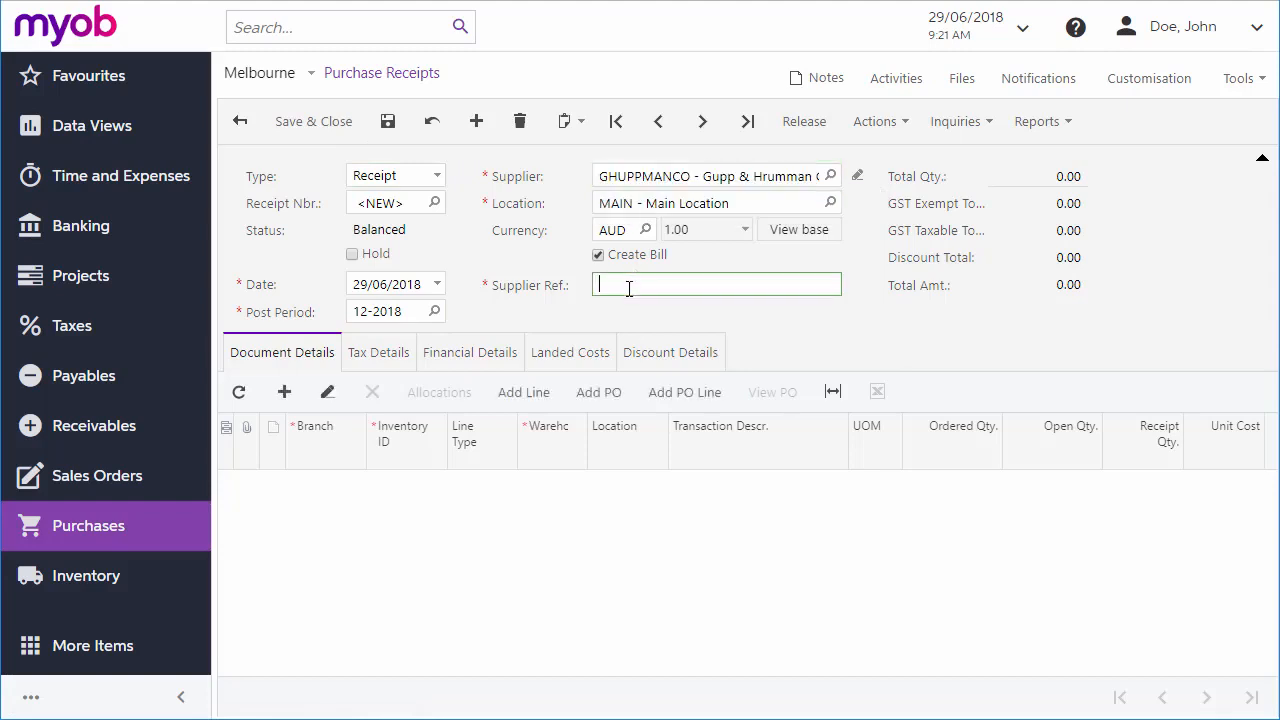
type("56789")
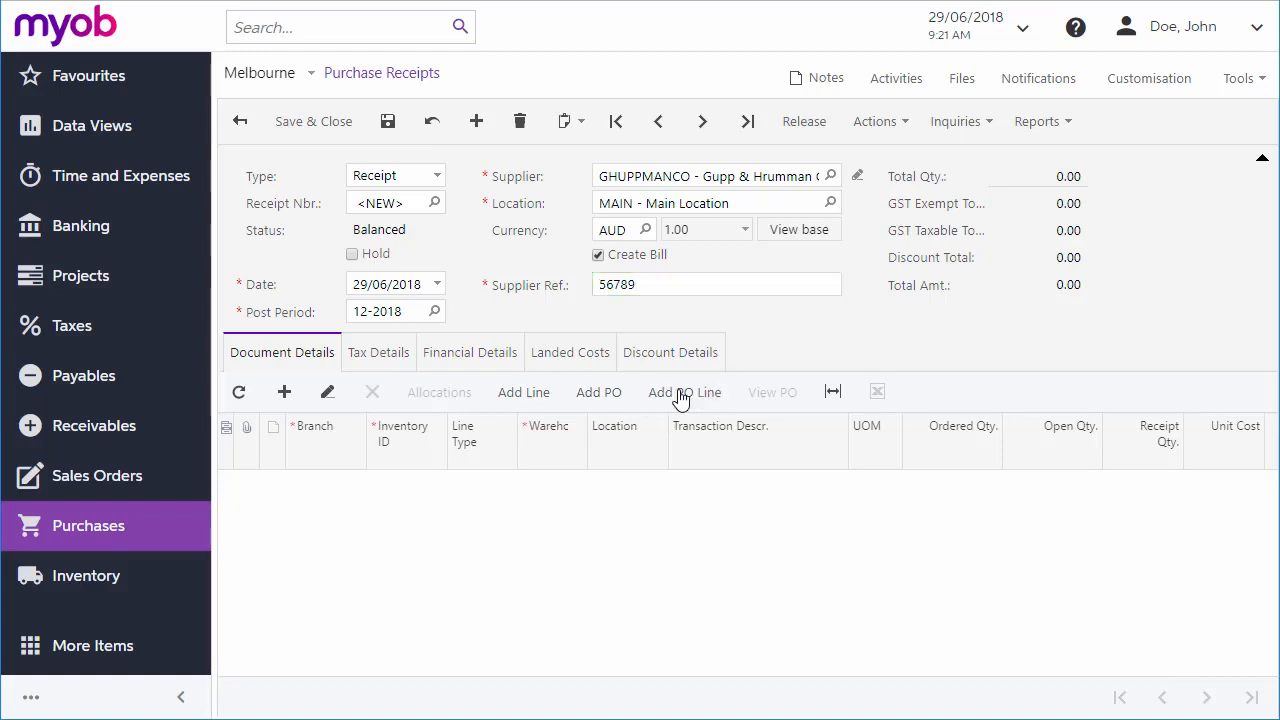
Step: Add the three Optiflex PO lines (F6100, F5200, F5200S) to receipt 002083, totalling 12,057.87
left_click(684, 392)
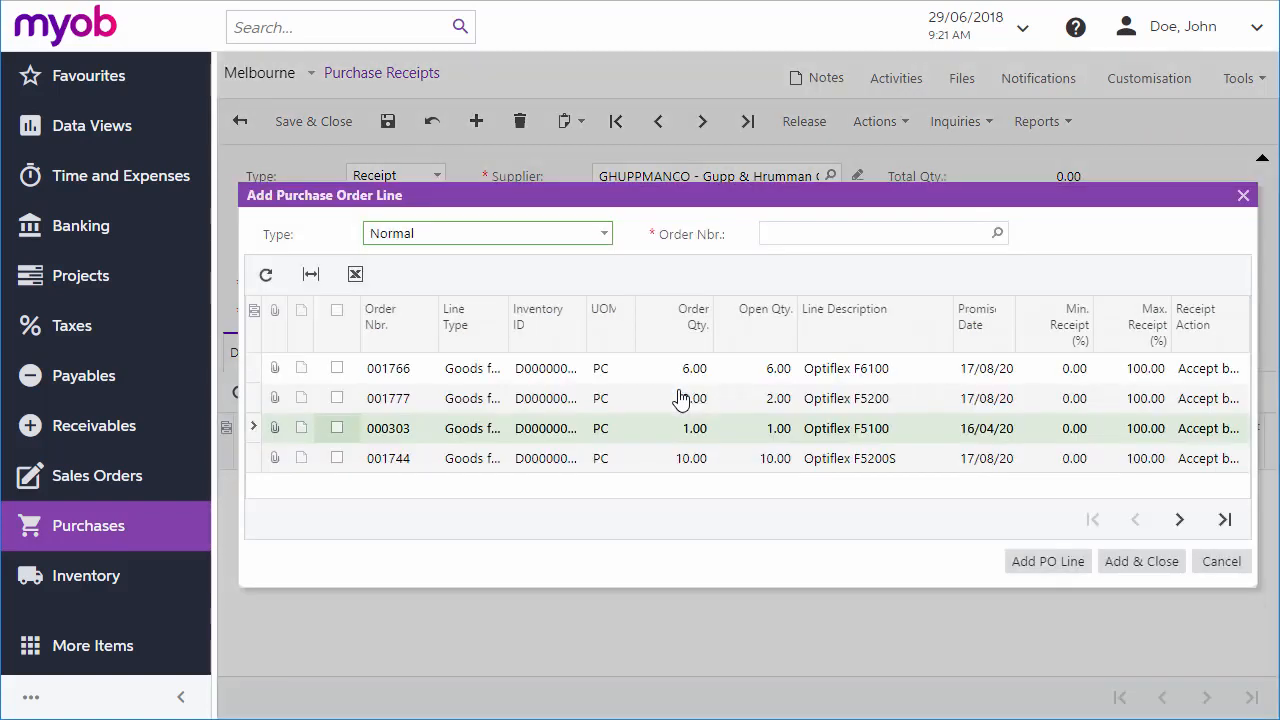
left_click(336, 368)
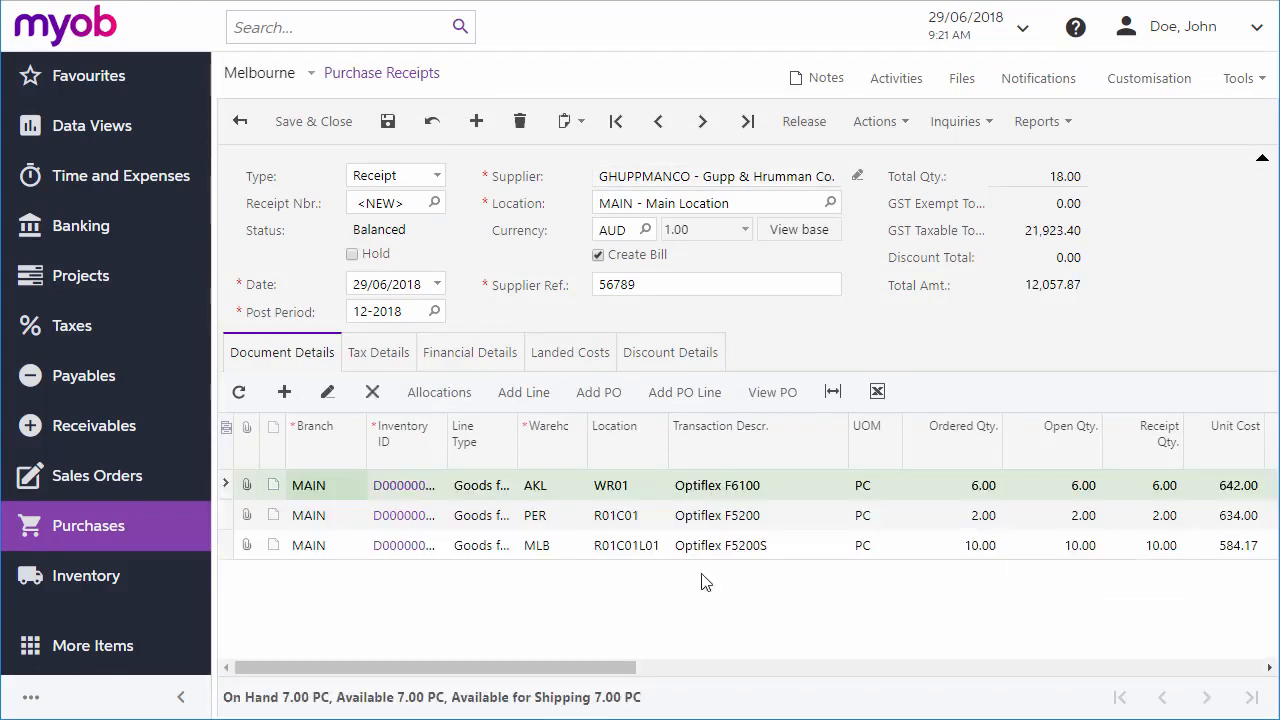
mouse_move(528, 572)
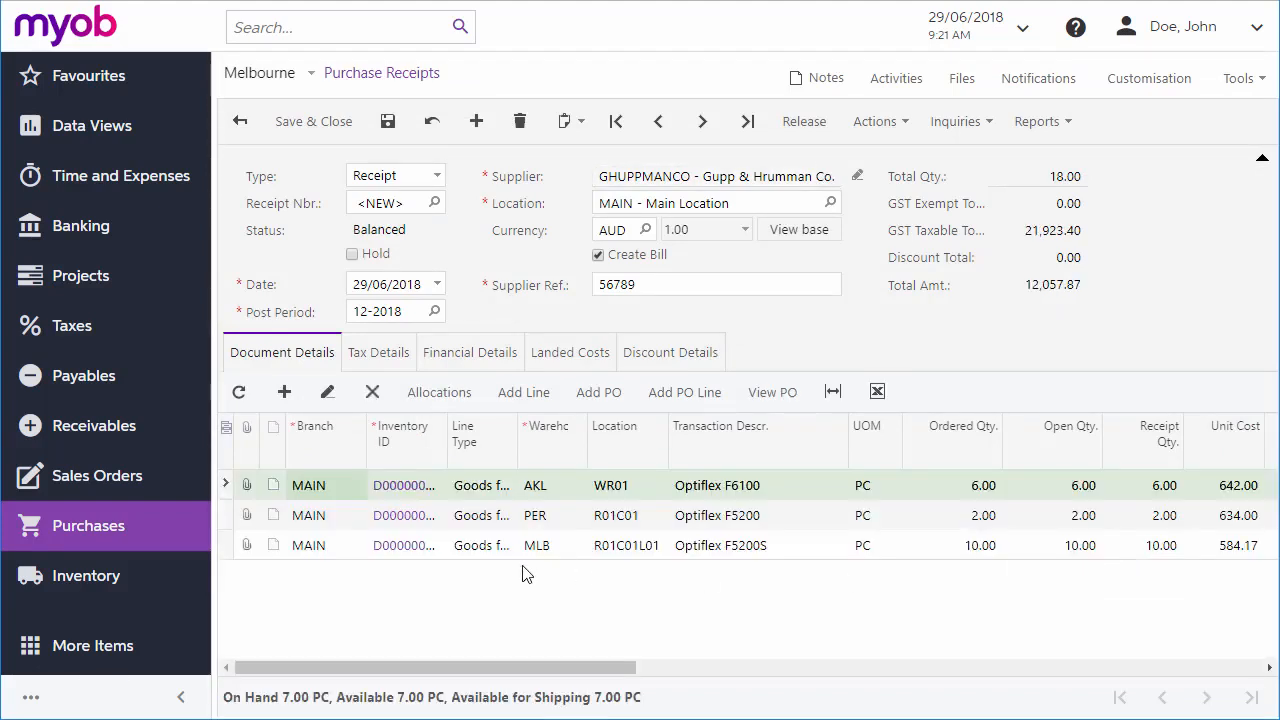
mouse_move(554, 400)
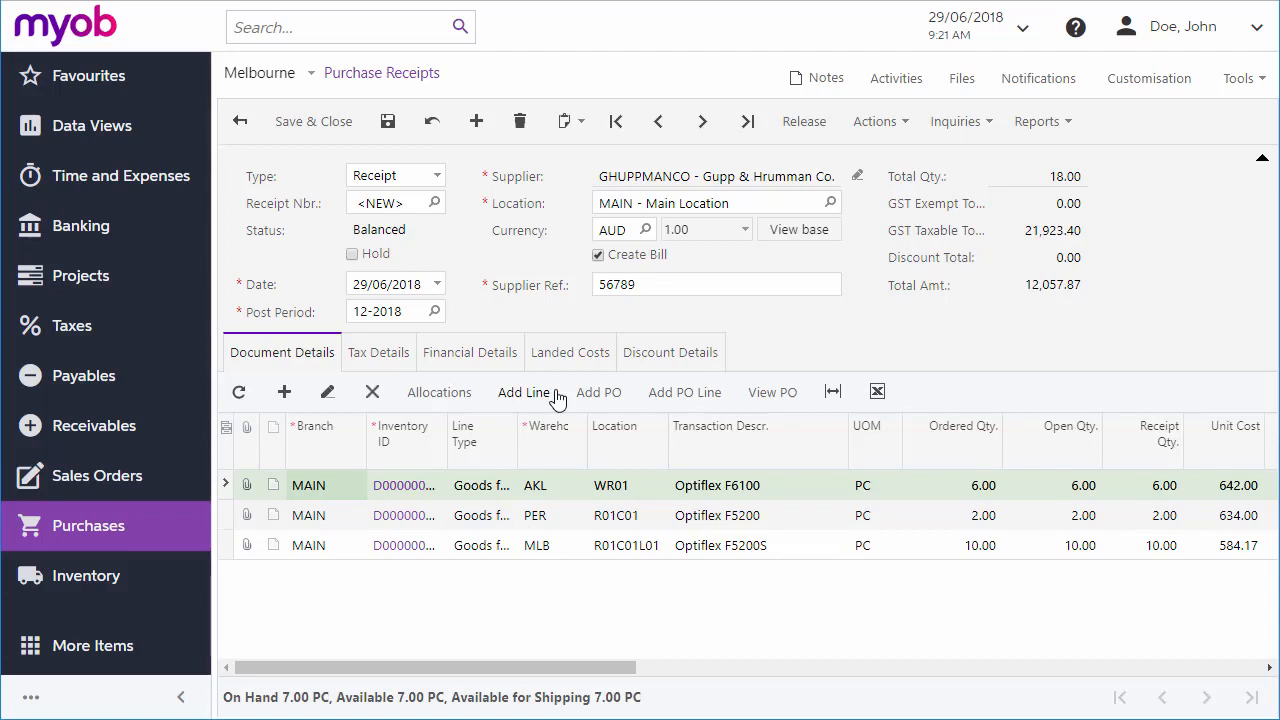
mouse_move(394, 128)
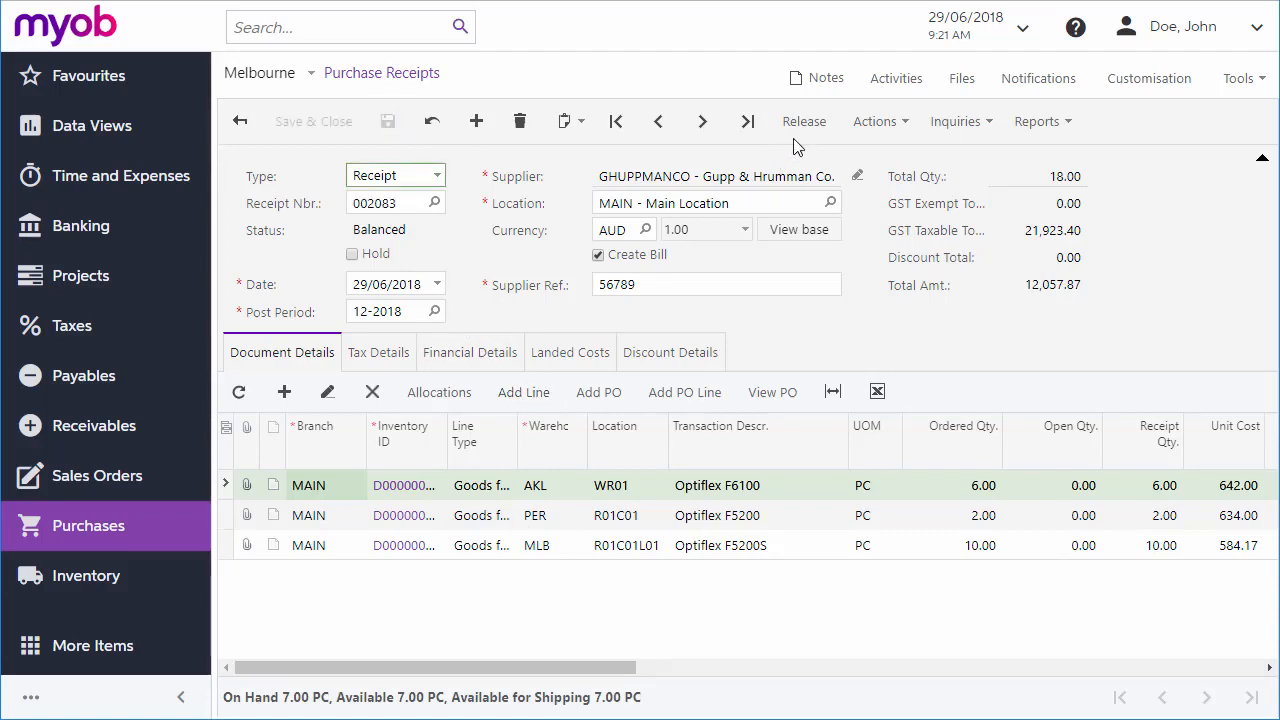
mouse_move(816, 132)
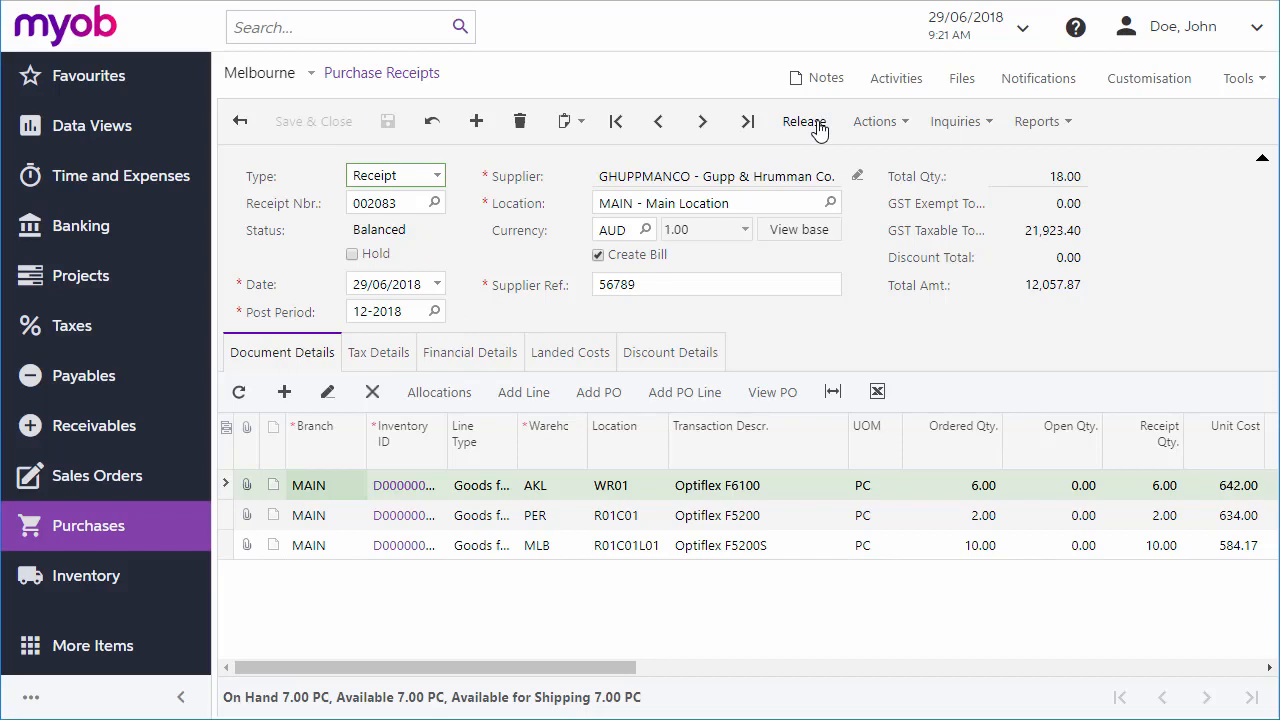
Step: Release receipt 002083 so 18 units are received and on-hand rises from 7 to 13
left_click(600, 256)
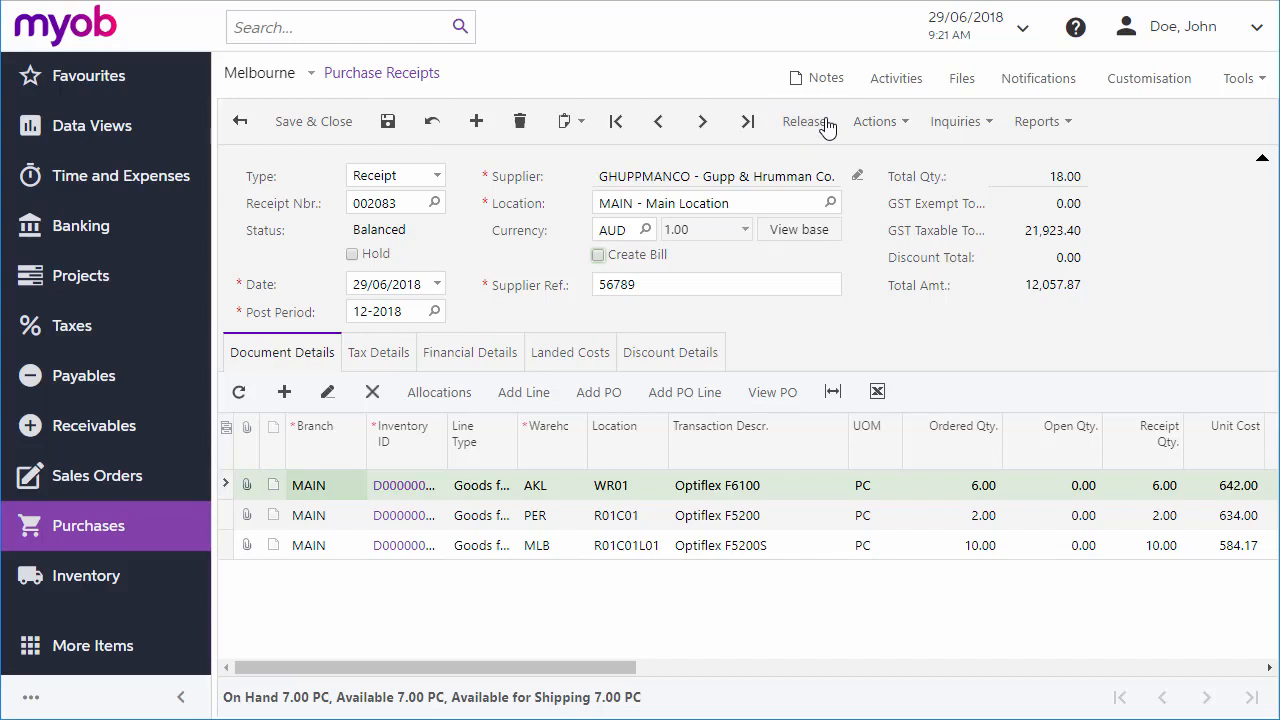
left_click(804, 122)
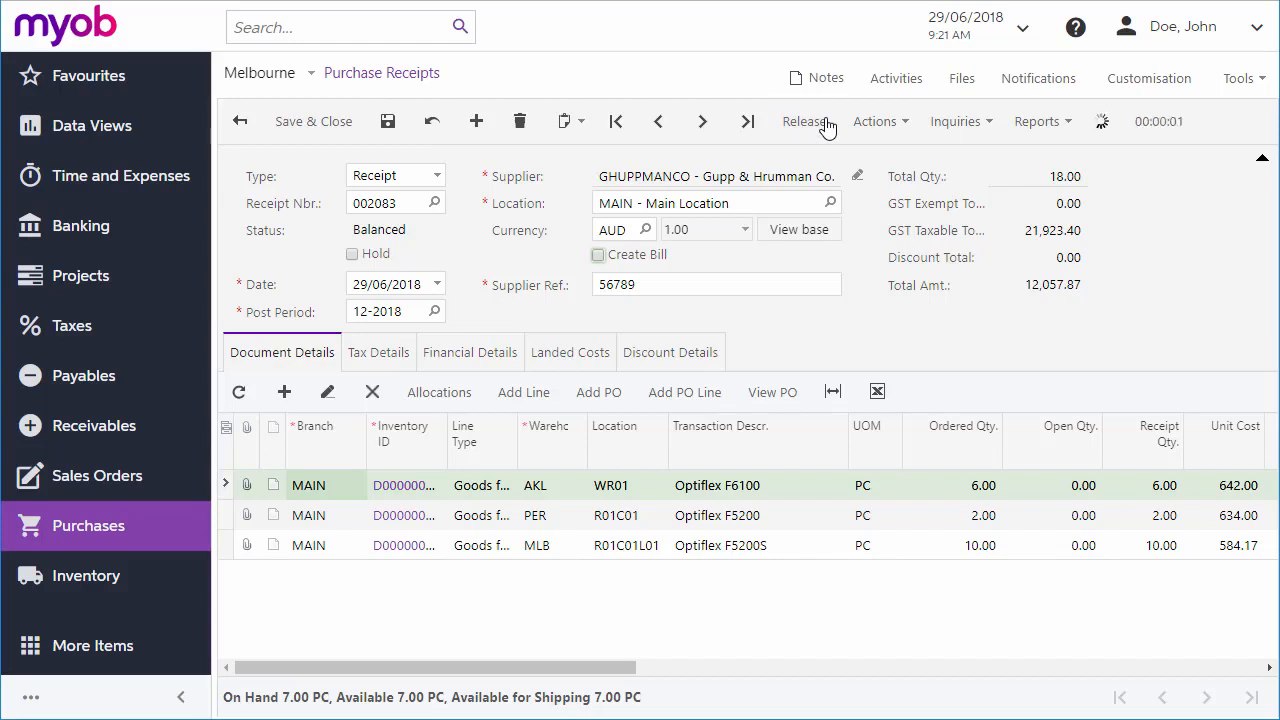
left_click(804, 122)
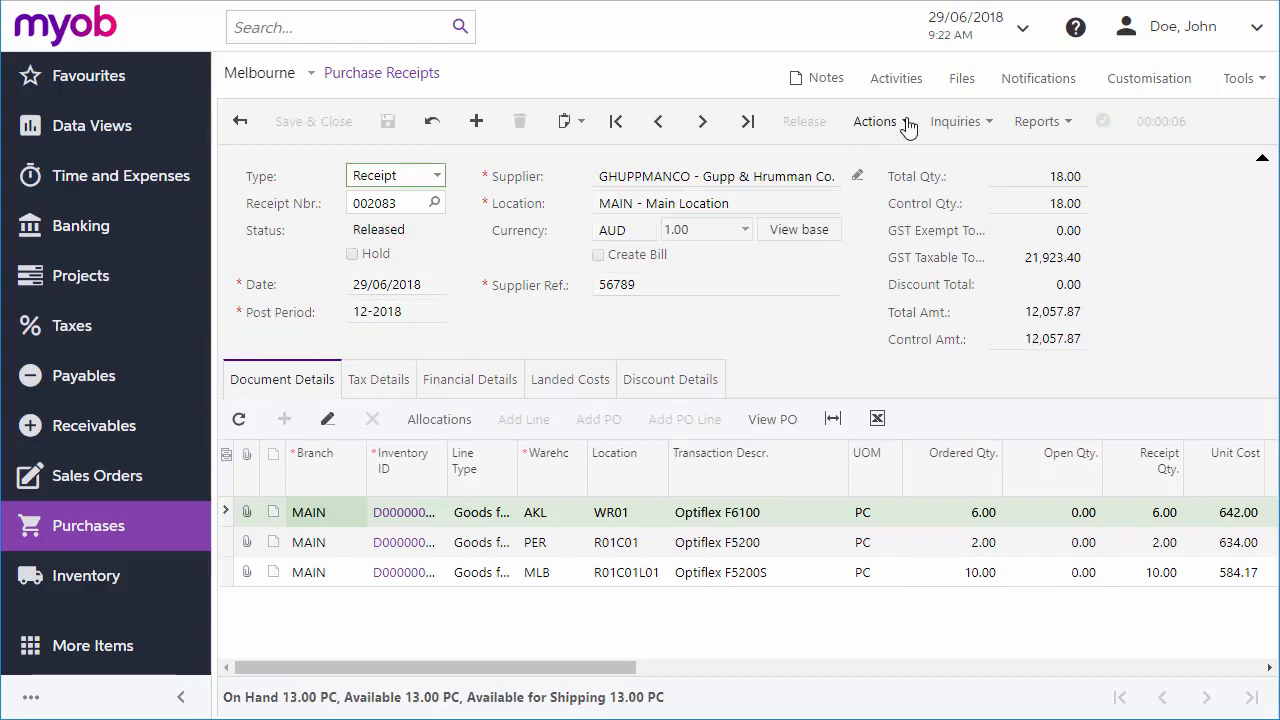
left_click(872, 122)
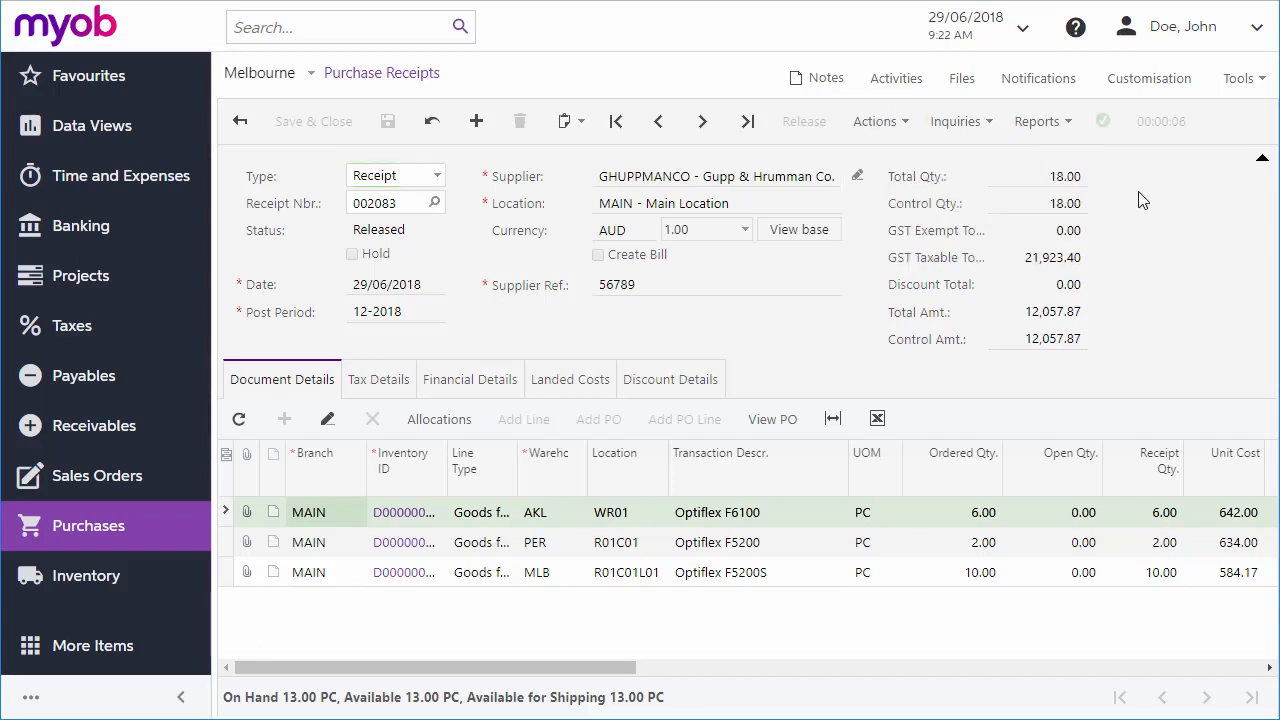
Step: List the inquiries for released receipt 002083, offering its inventory document
left_click(956, 122)
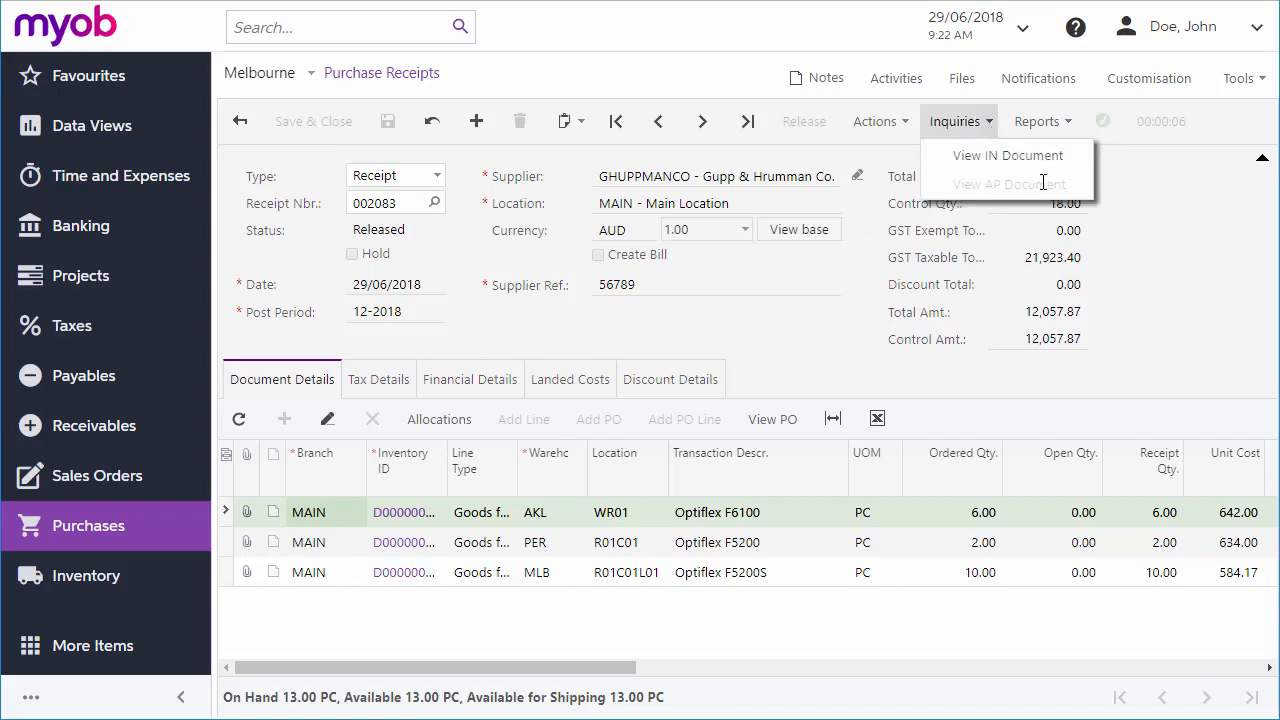
mouse_move(1088, 192)
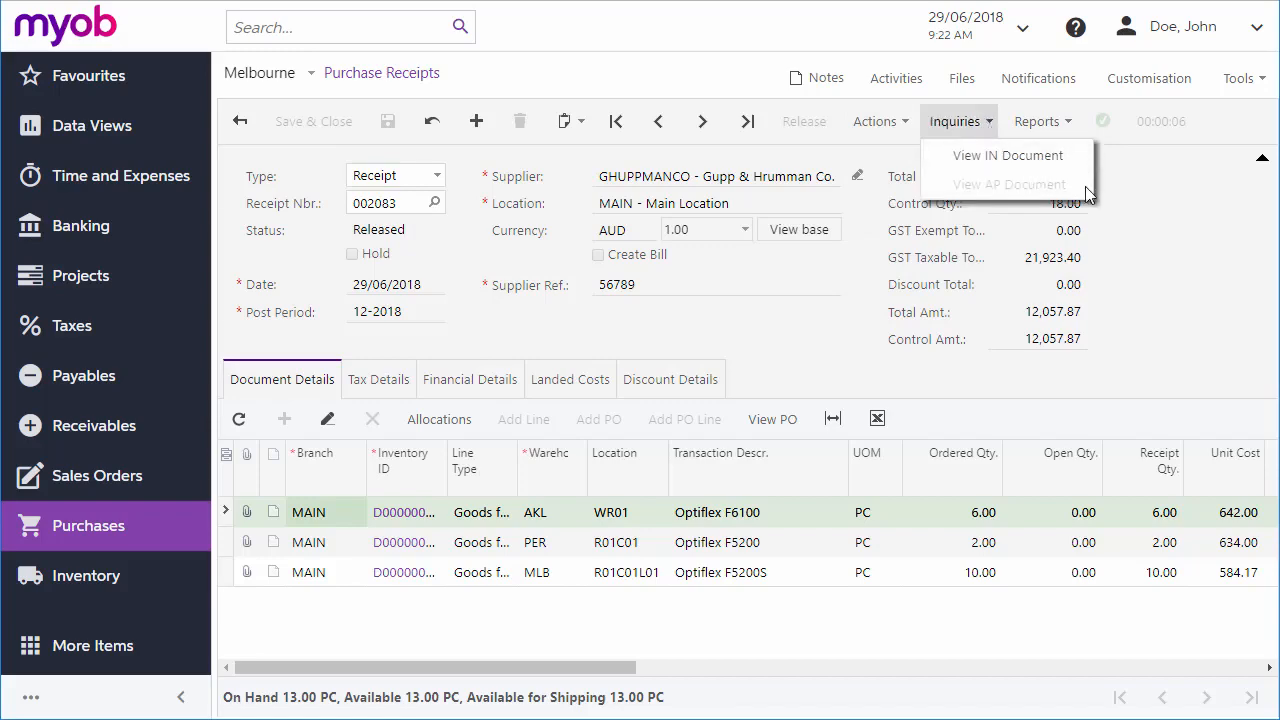